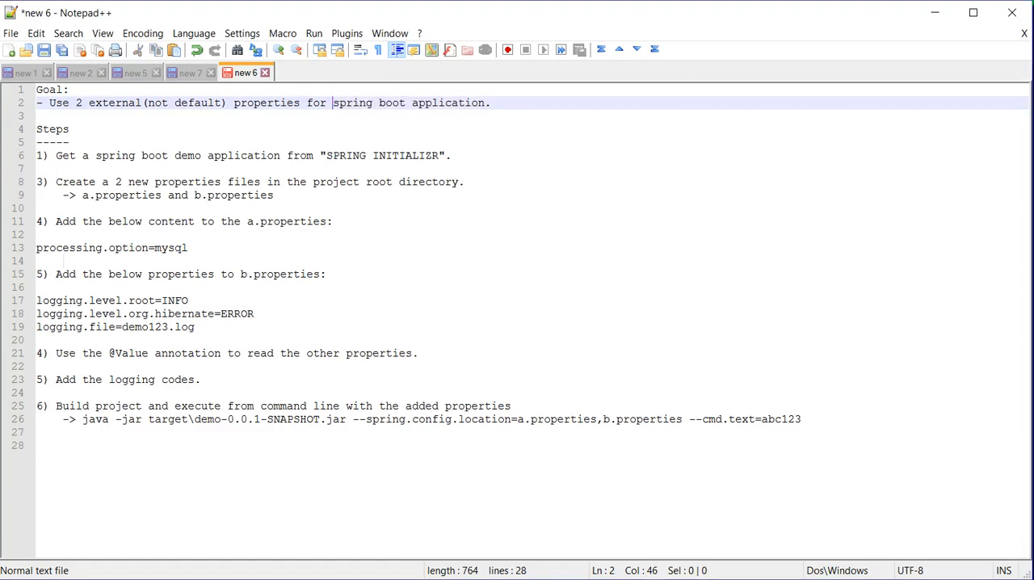
Generate the Maven demo project with Spring Boot 1.4.0 and group com.example from start.spring.io
drag(333, 103, 484, 102)
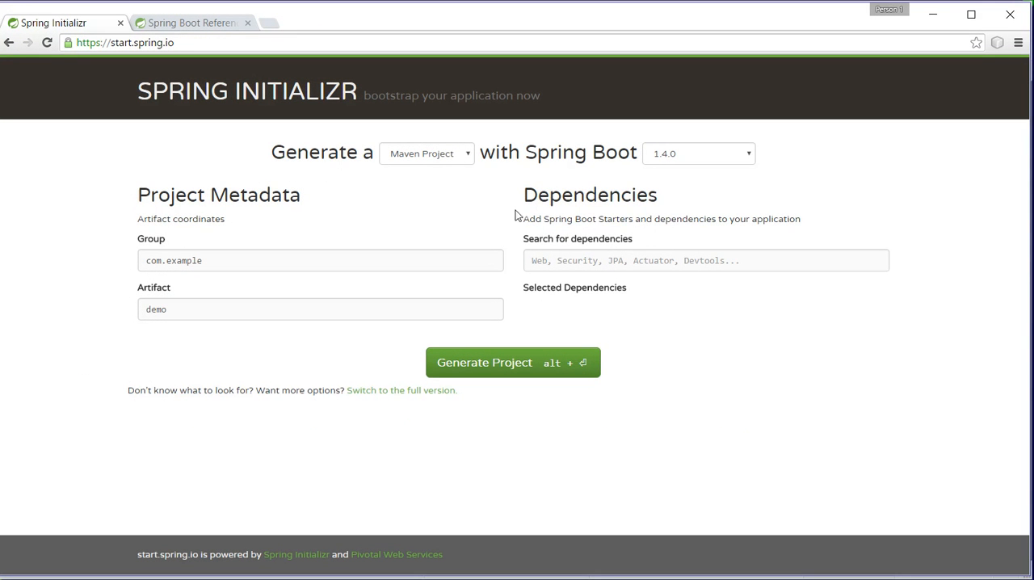
click(706, 260)
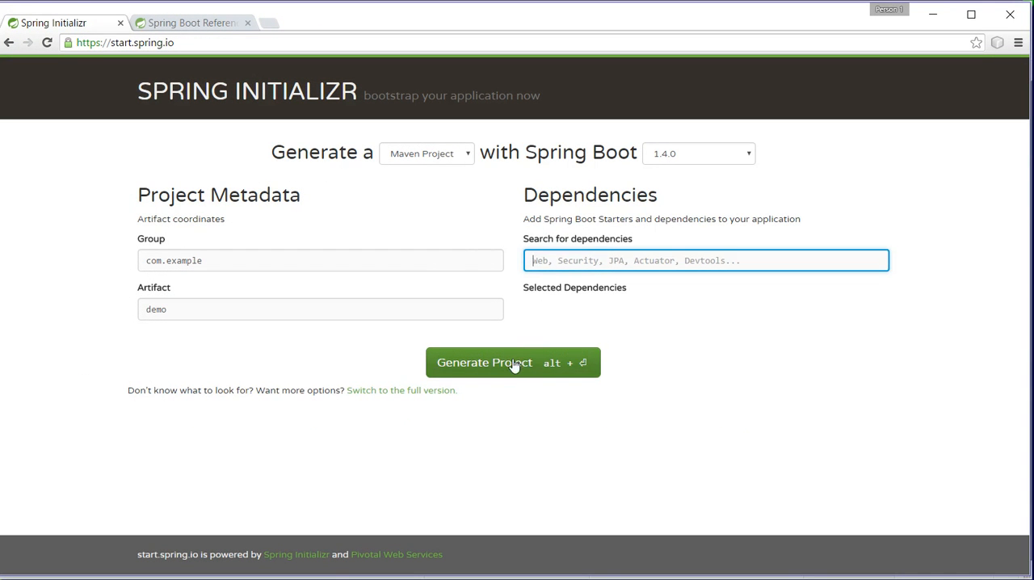
click(514, 362)
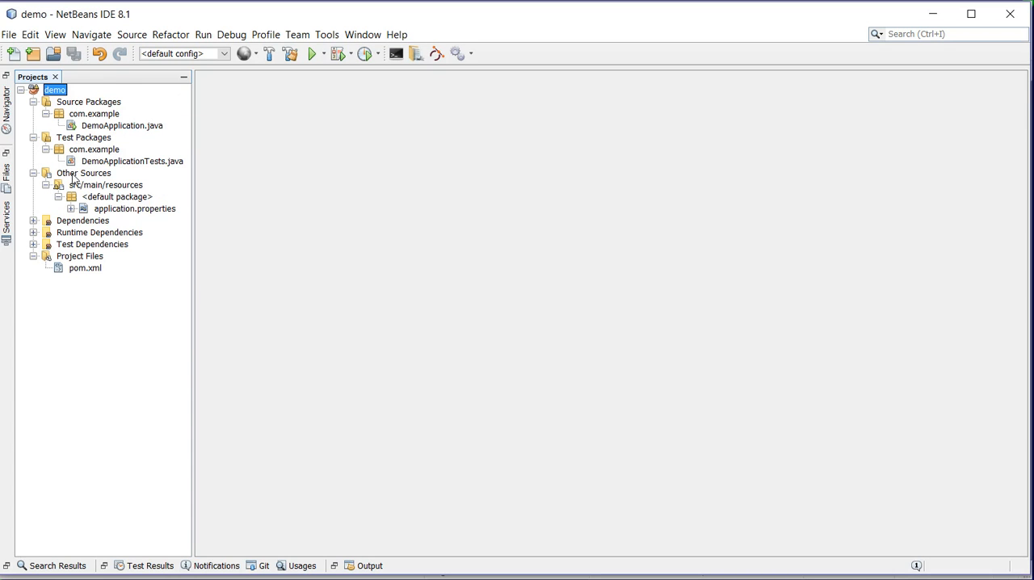
Open DemoApplication.java and delete the DemoApplicationTests class from the demo project
click(122, 125)
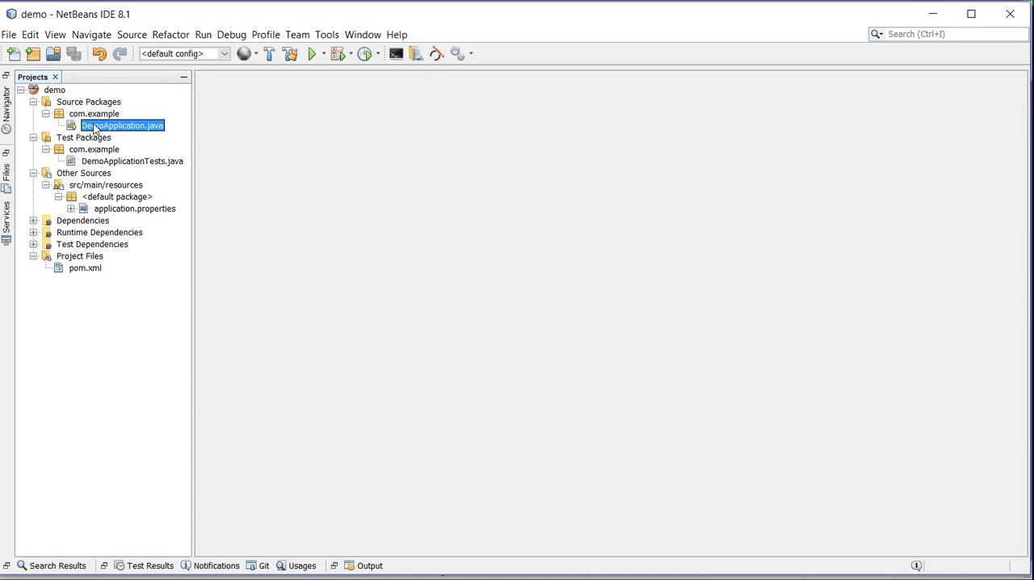
double_click(123, 126)
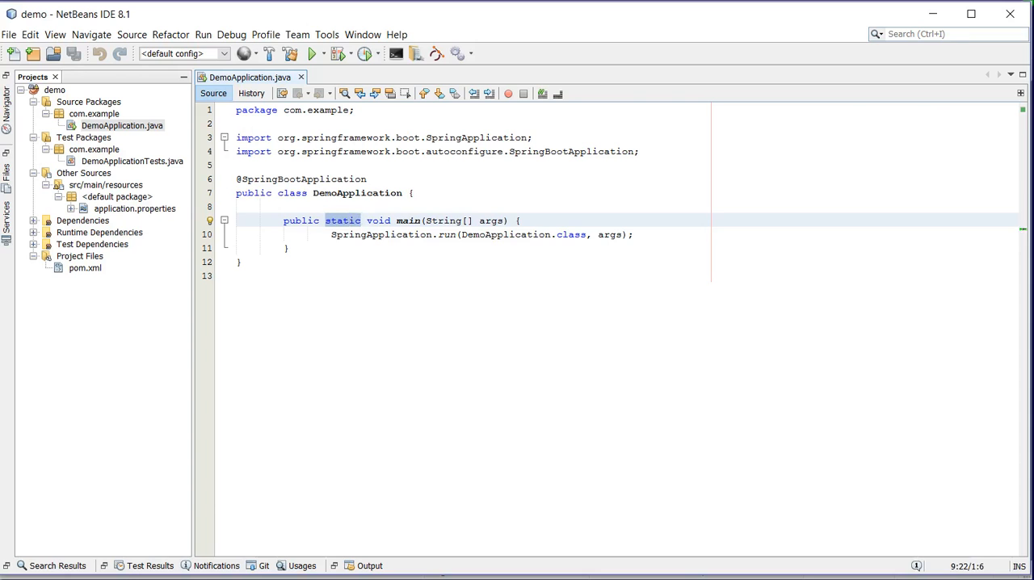
click(131, 160)
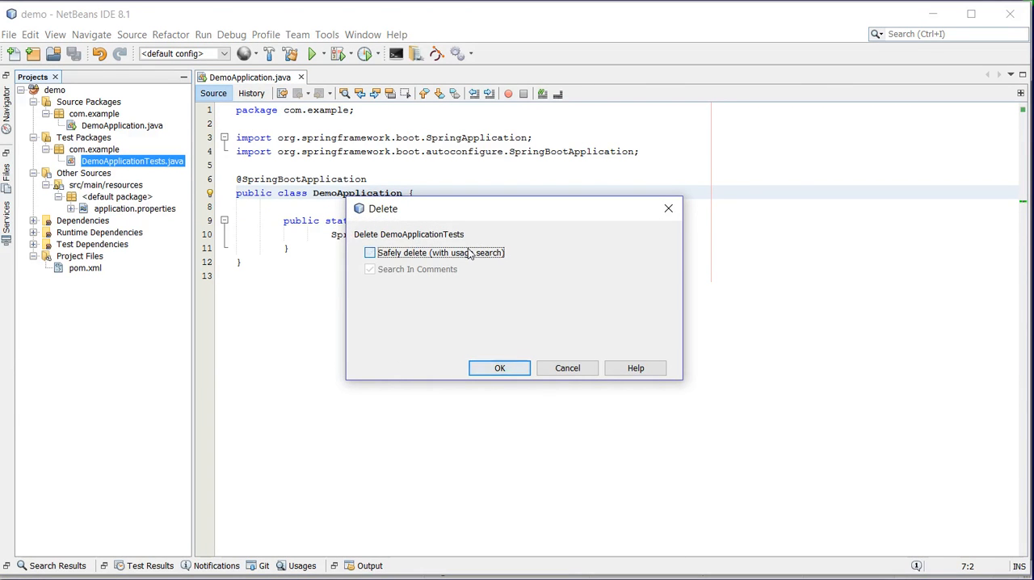
click(499, 368)
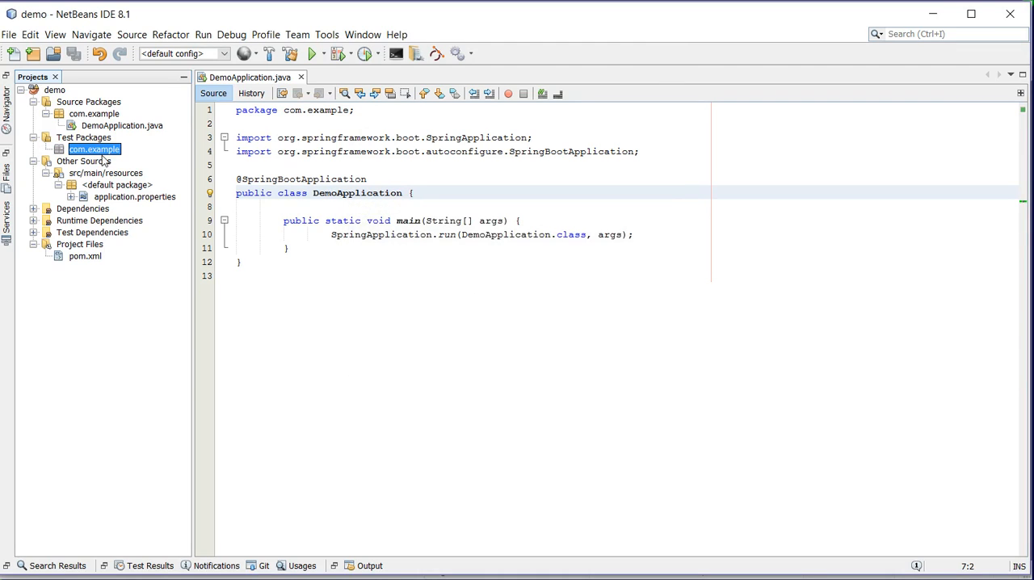
click(122, 125)
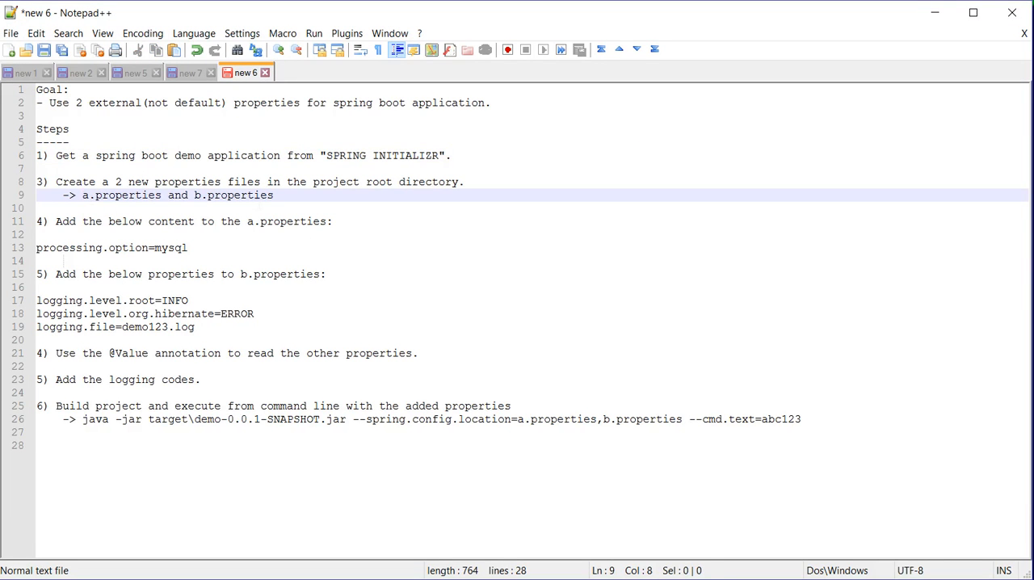
drag(82, 194, 273, 194)
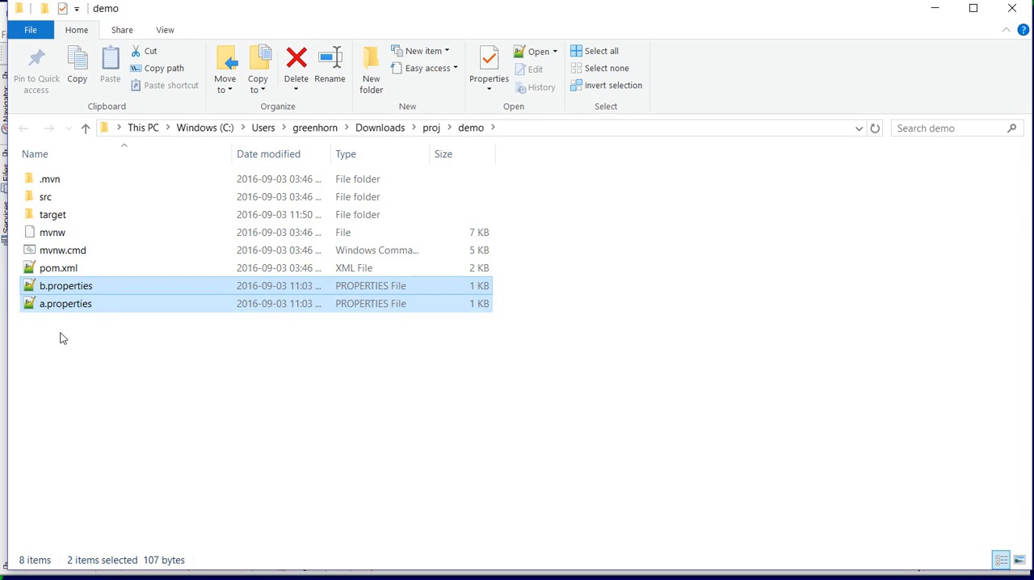
Open a.properties and b.properties from the demo folder in Notepad++
click(66, 303)
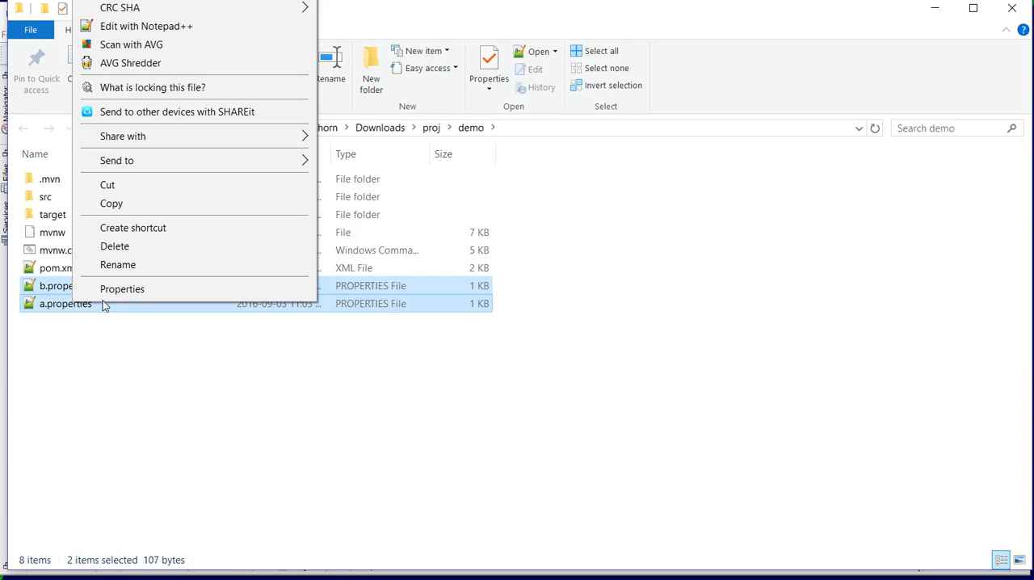
click(149, 26)
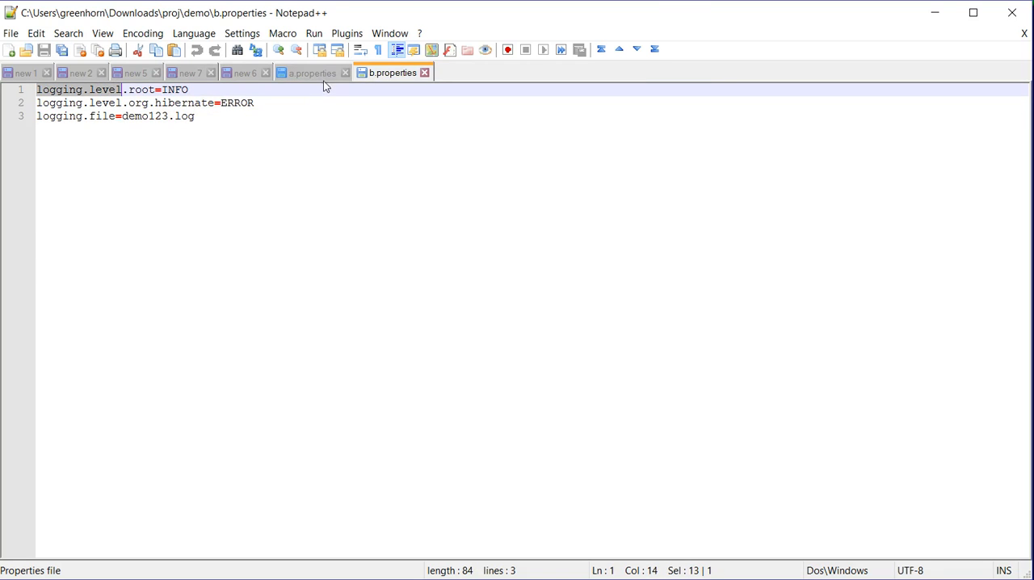
View a.properties, which holds processing.option=mysql
click(313, 73)
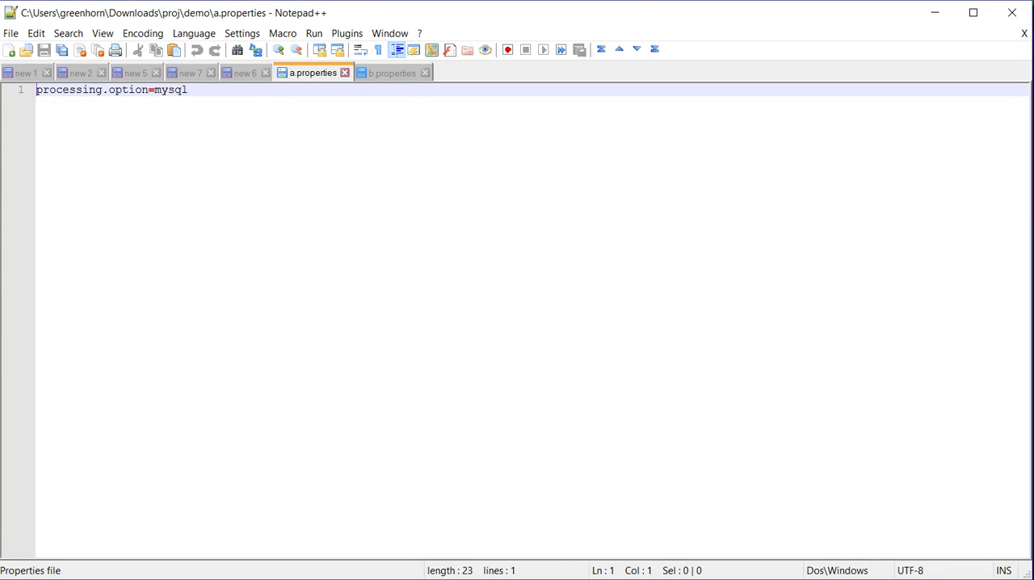
drag(36, 90, 149, 89)
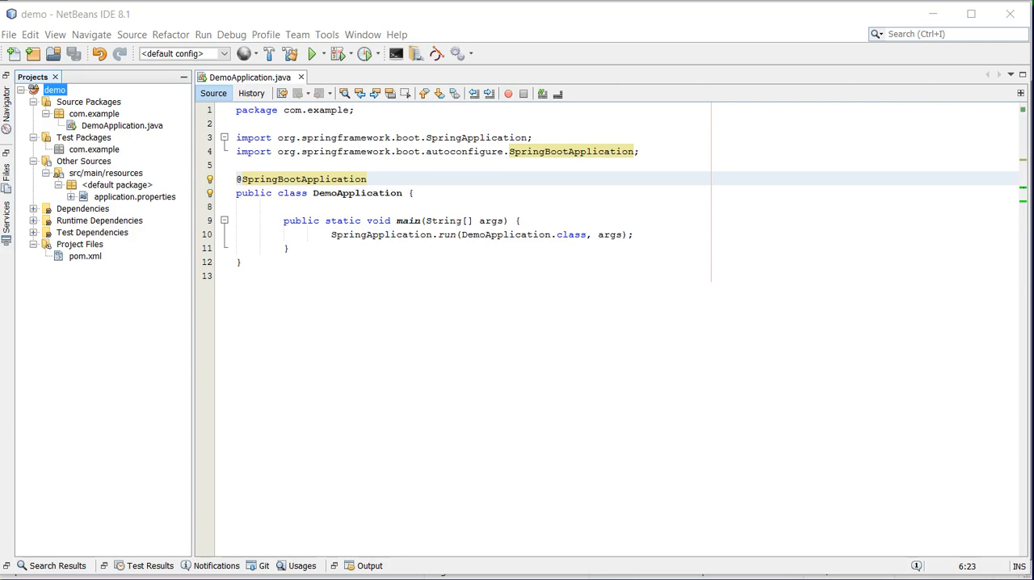
Declare DemoApplication as implementing CommandLineRunner
text(implements CommandLineRunner)
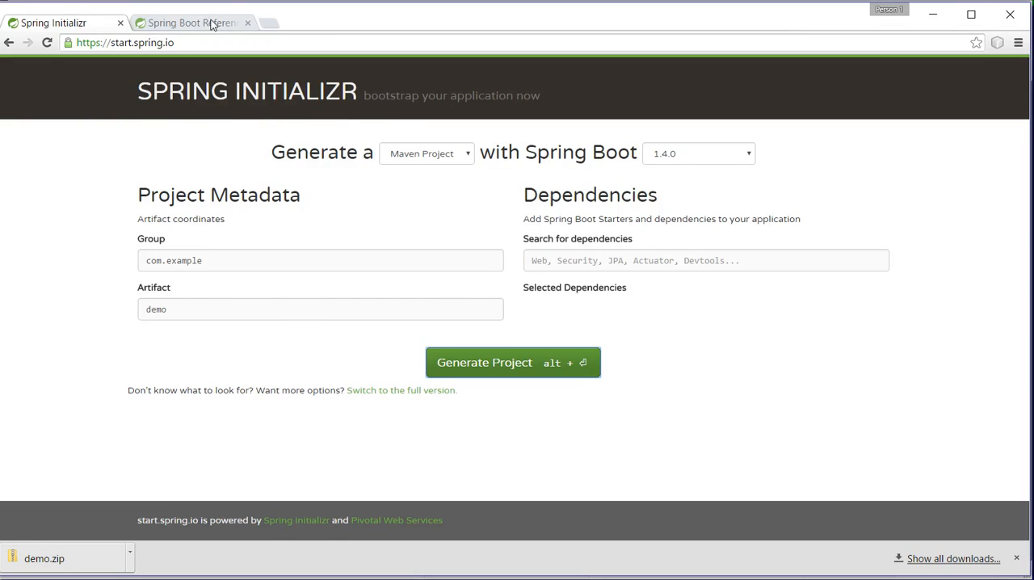
Find 'command' in the Spring Boot reference docs to reach section 23.7 on CommandLineRunner
click(192, 23)
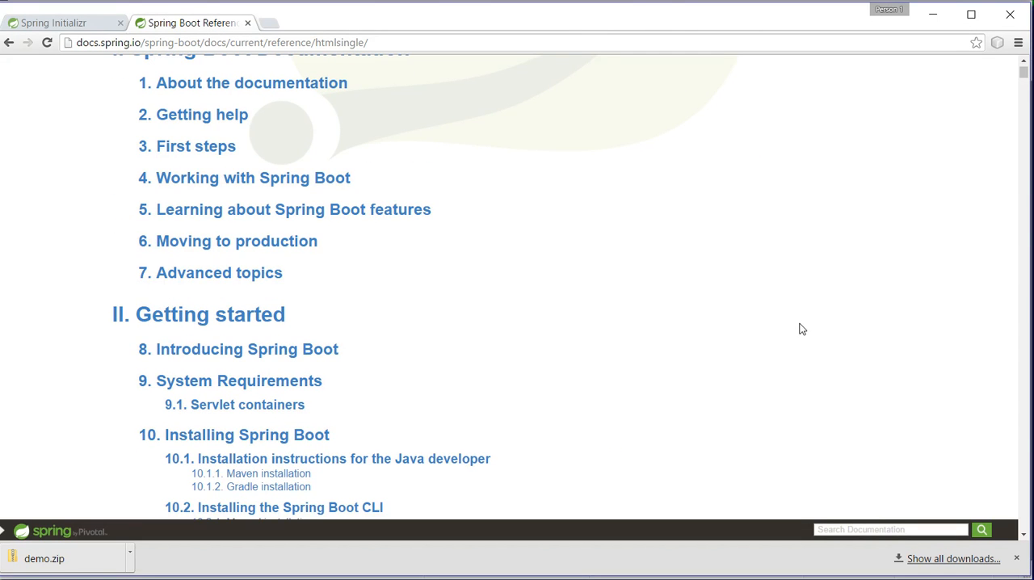
text(command)
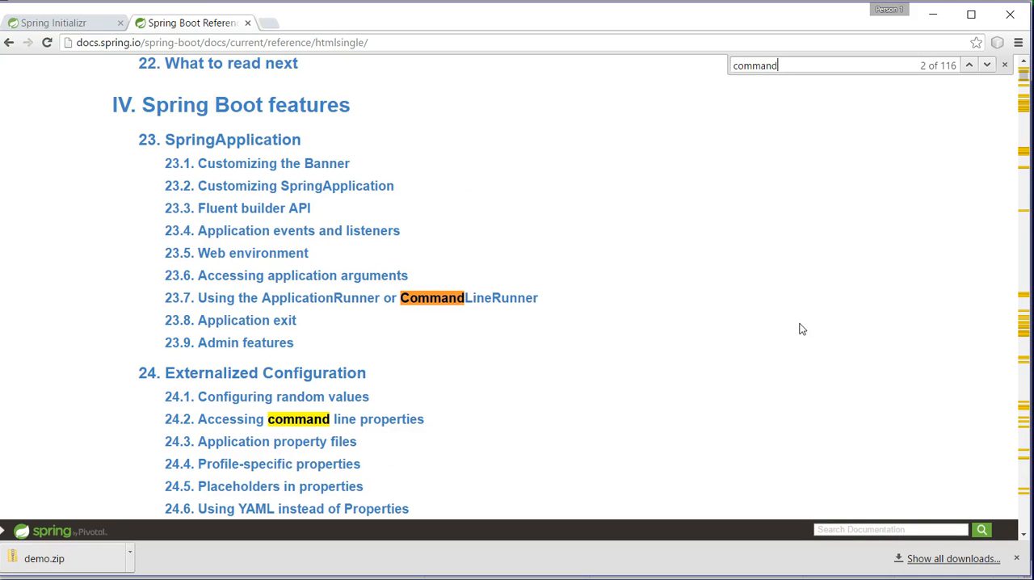
click(286, 298)
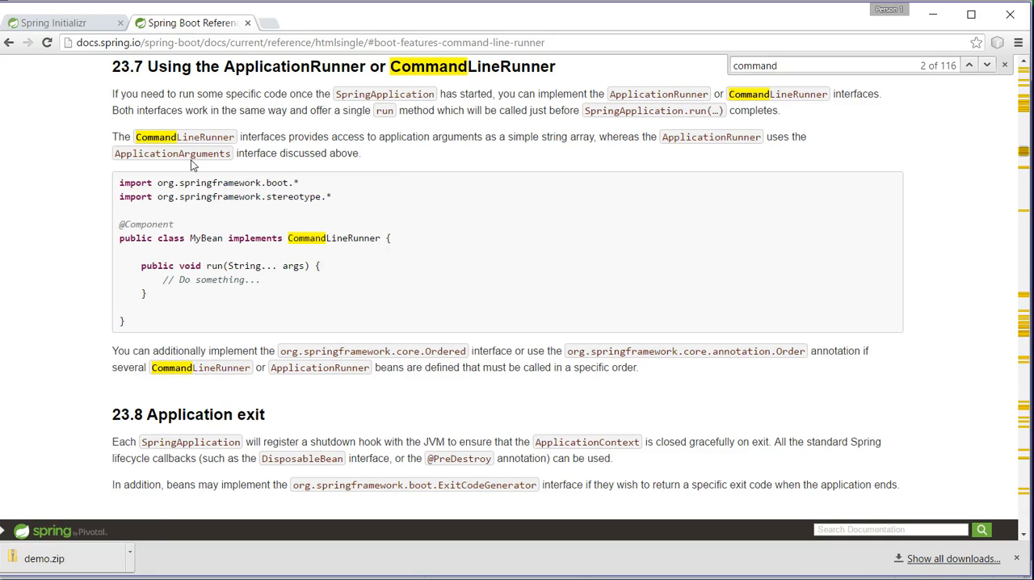
mouse_move(224, 107)
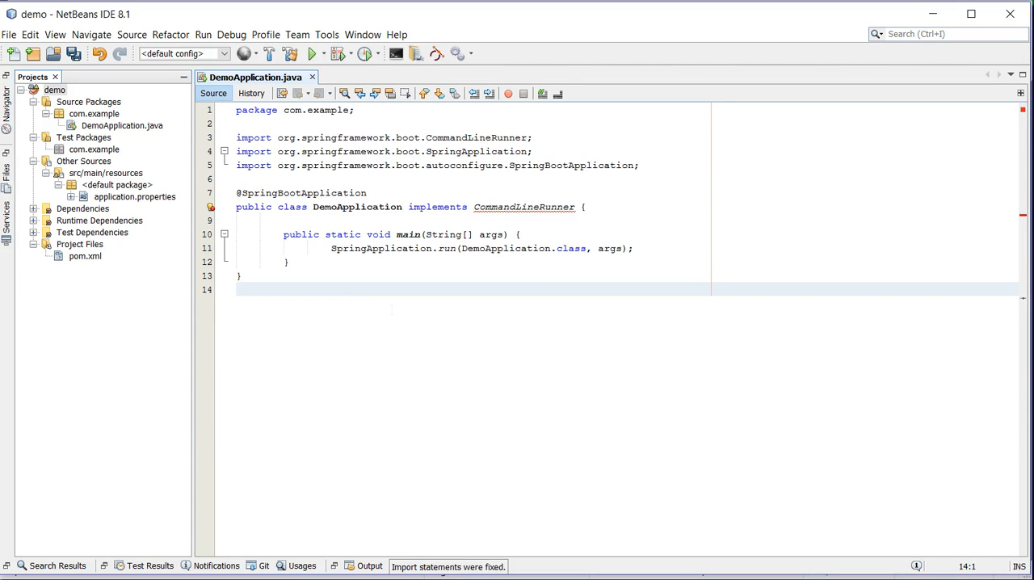
Implement the abstract run method in DemoApplication and fix imports with the logging classes
click(212, 207)
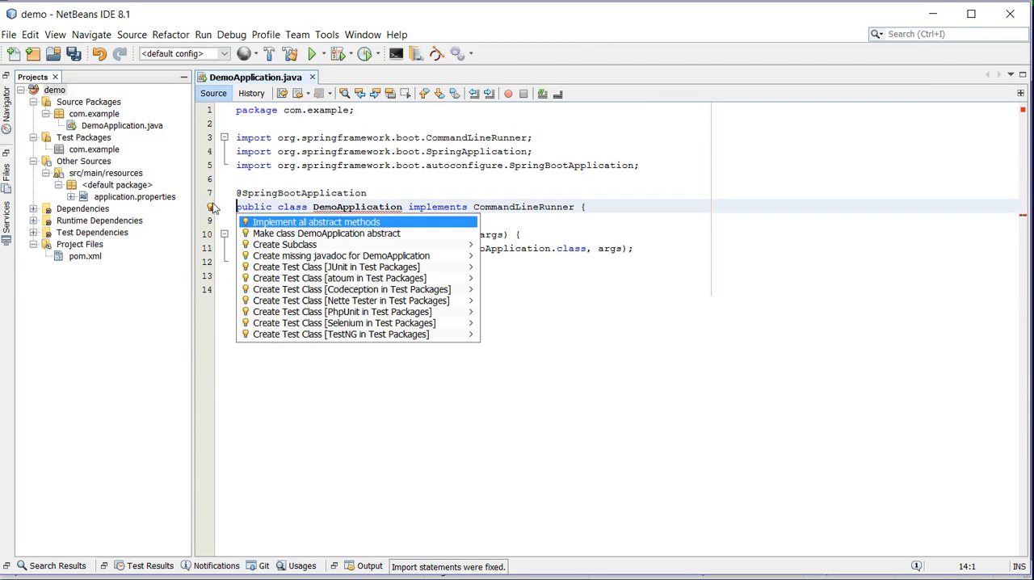
click(316, 222)
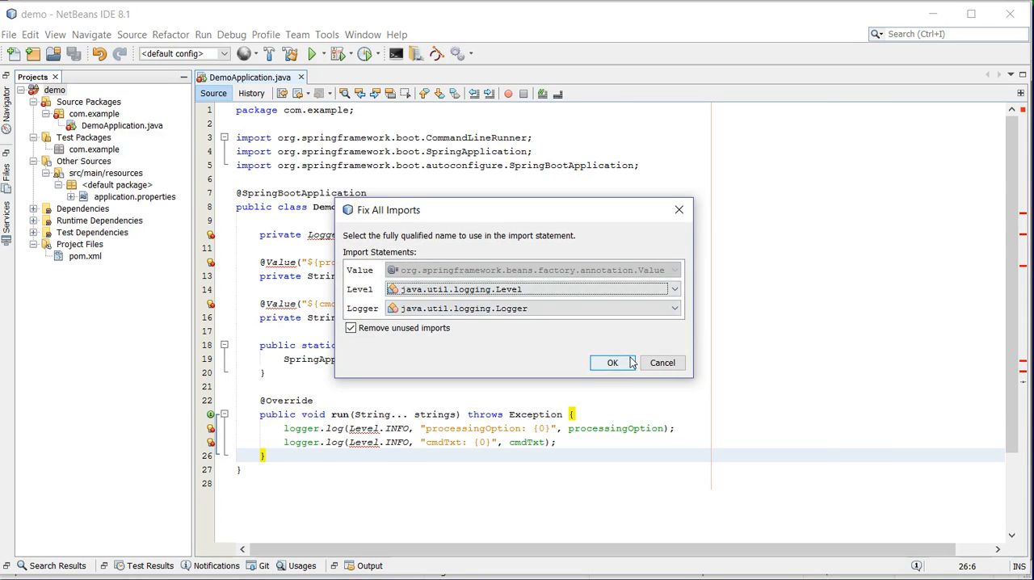
click(612, 362)
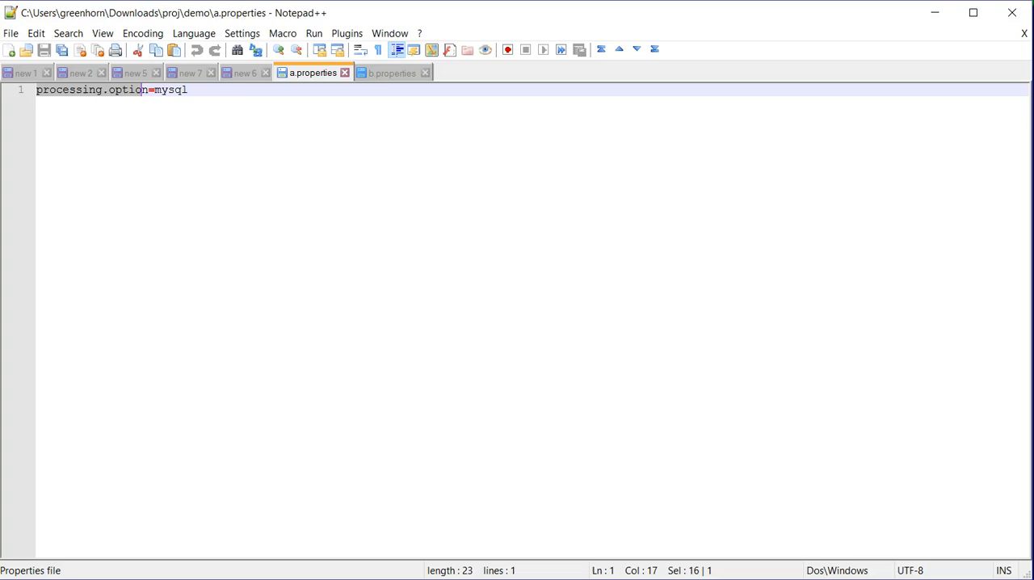
Check the processing.option key in a.properties in Notepad++
click(391, 73)
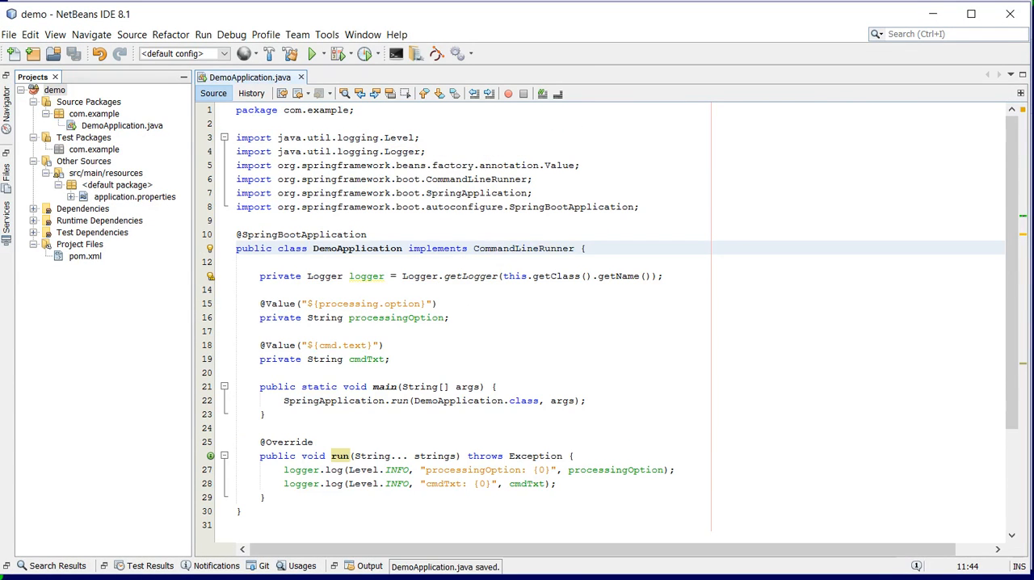
Clean and build the demo project from the Projects panel
right_click(54, 88)
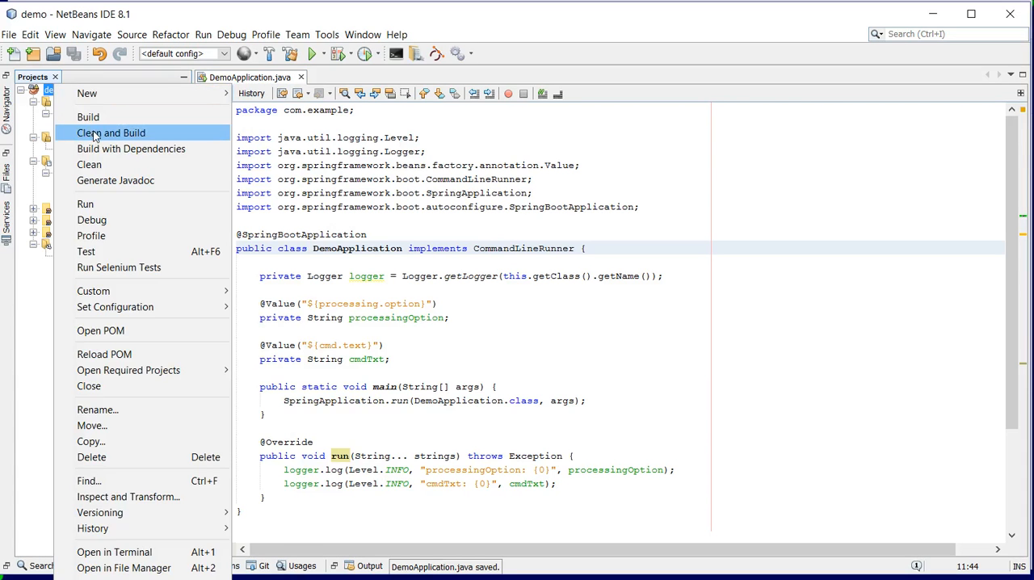
click(111, 133)
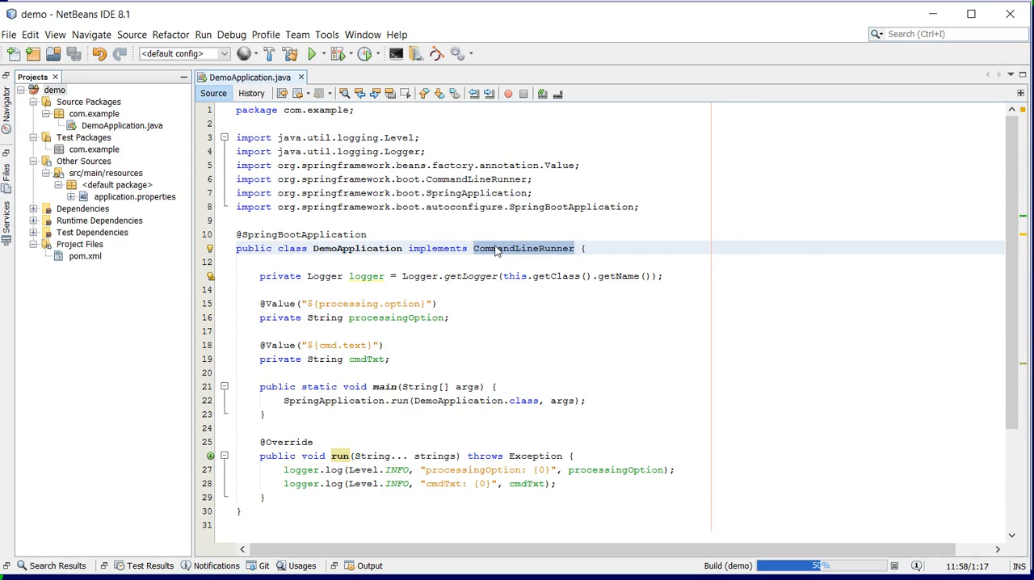
click(54, 90)
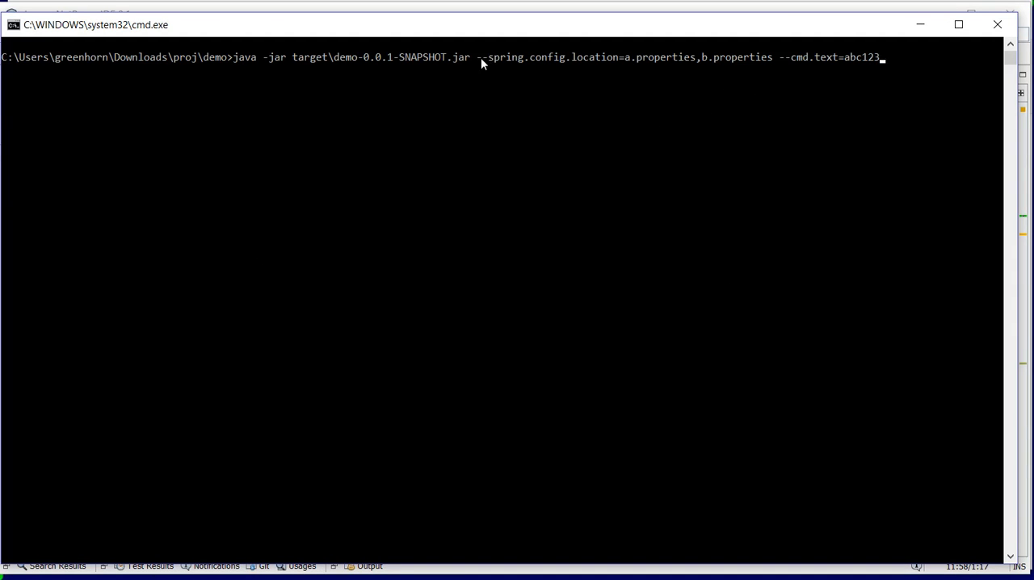
mouse_move(629, 71)
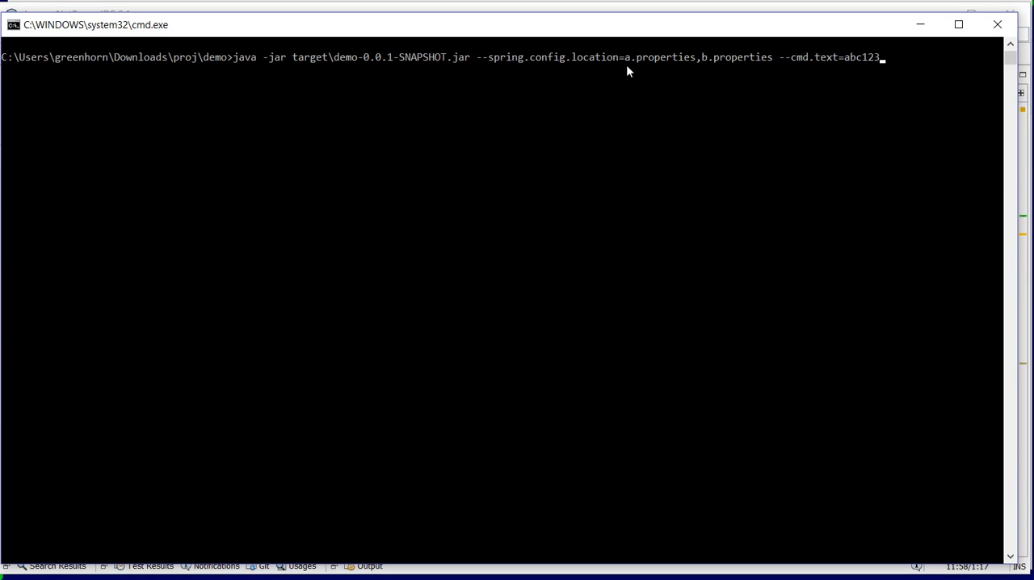
mouse_move(788, 63)
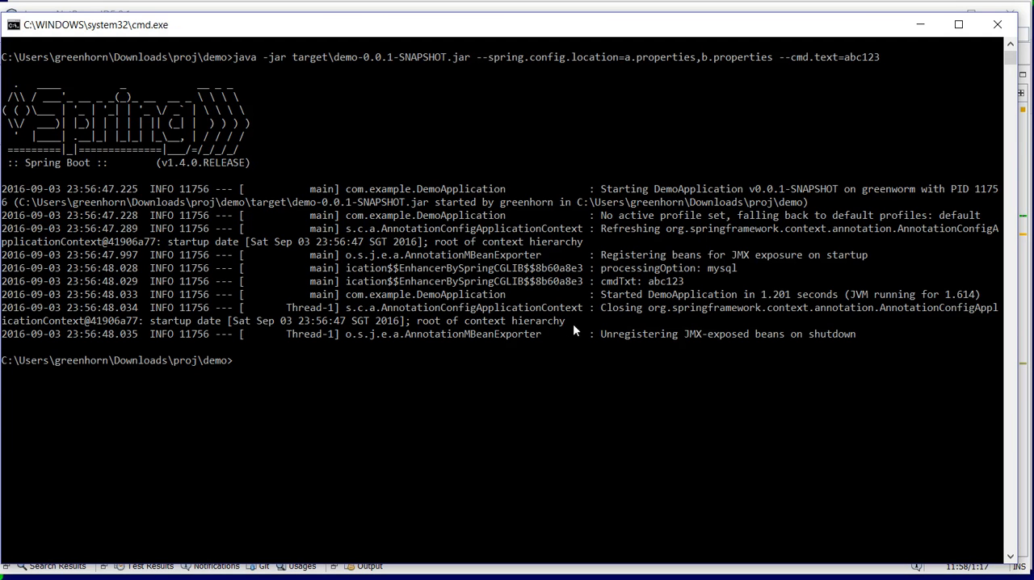
mouse_move(725, 289)
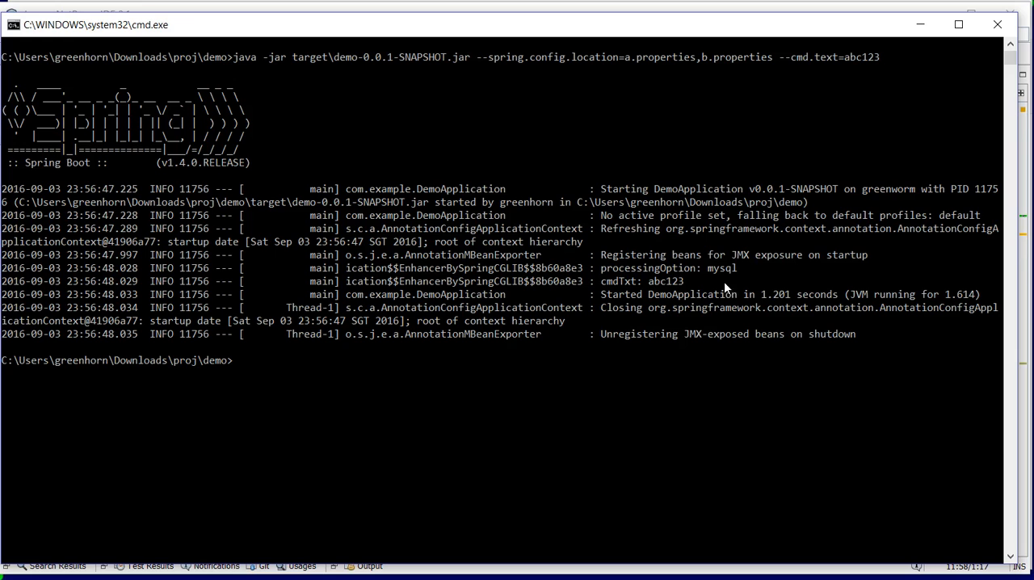
Highlight the logged processingOption value mysql and cmdTxt value abc123 in the jar's output
double_click(720, 268)
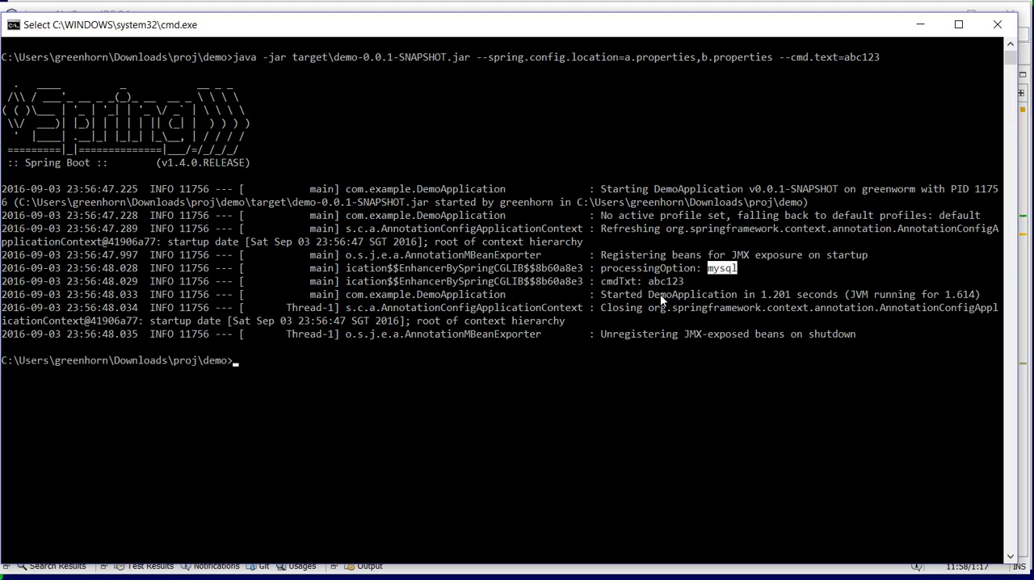
double_click(664, 281)
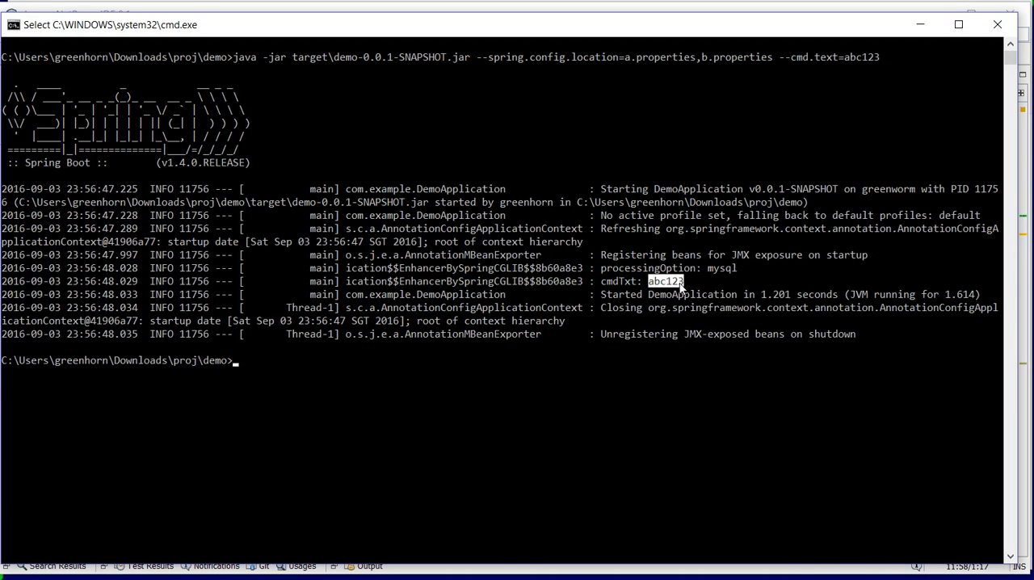
mouse_move(871, 99)
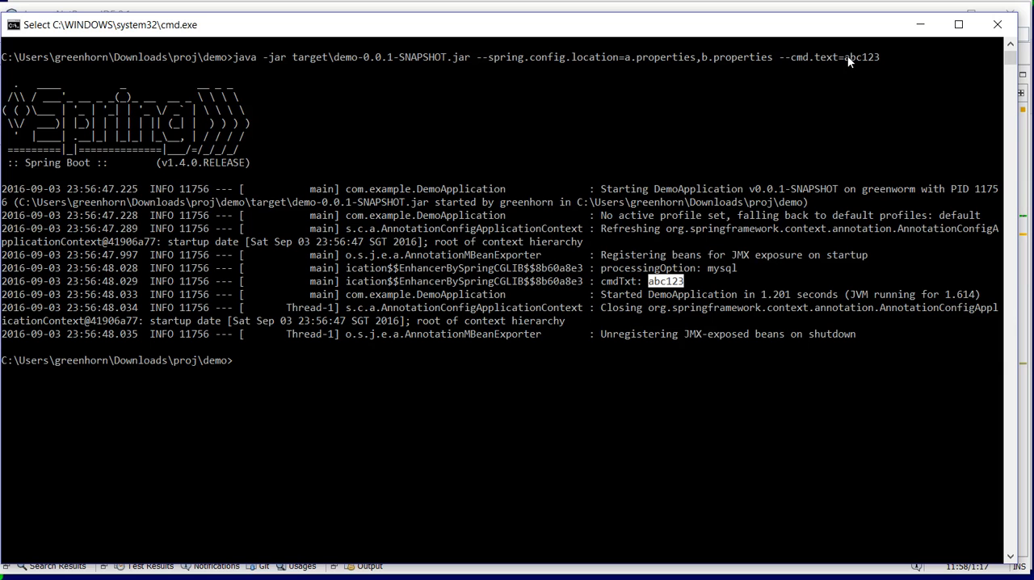
mouse_move(878, 64)
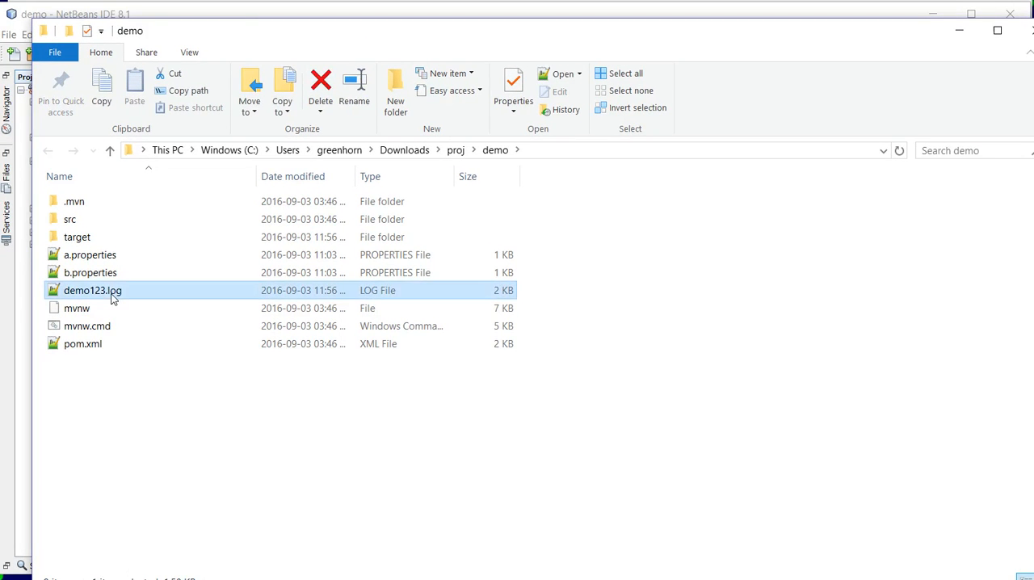
Open demo123.log from the demo folder in Notepad++ to verify mysql and abc123 entries
double_click(92, 290)
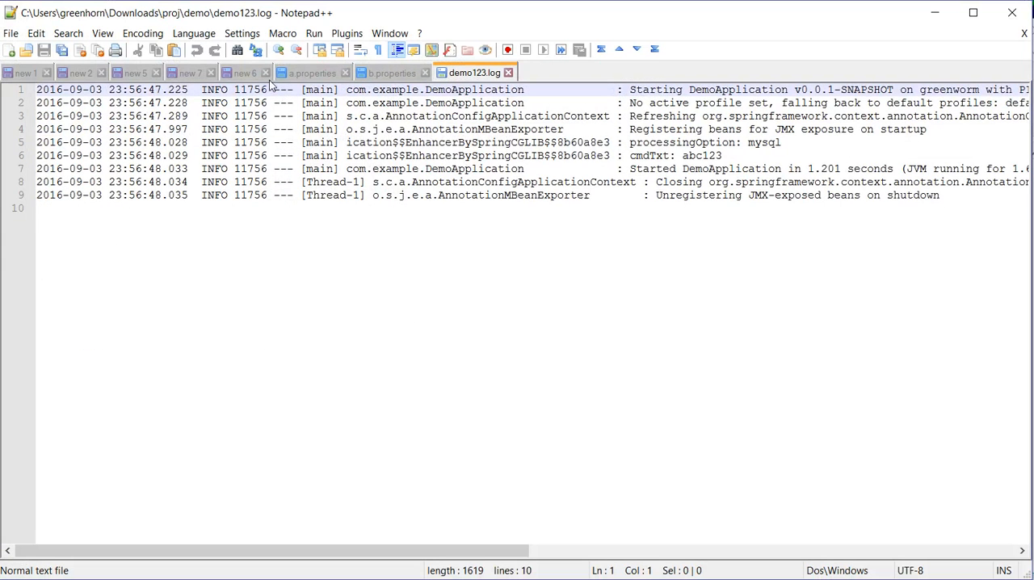